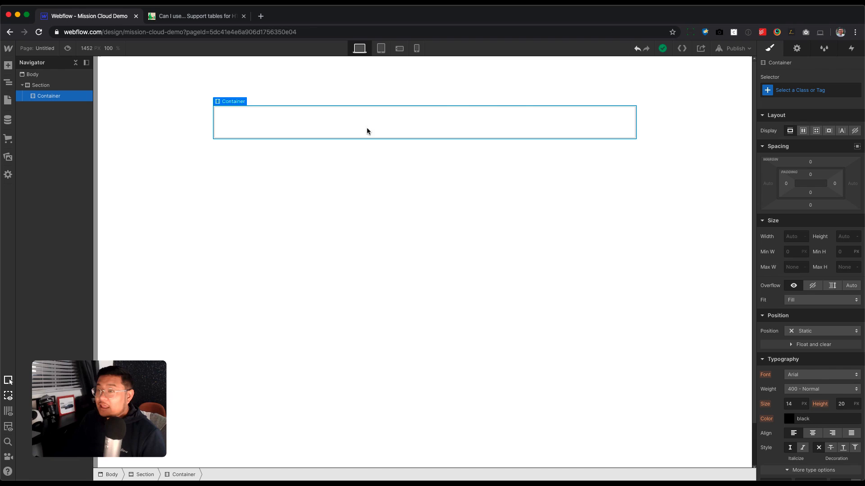
Add a Div Block inside the Container and create the class 'flex' on it.
{"action": "left_click", "coordinate": [40, 85]}
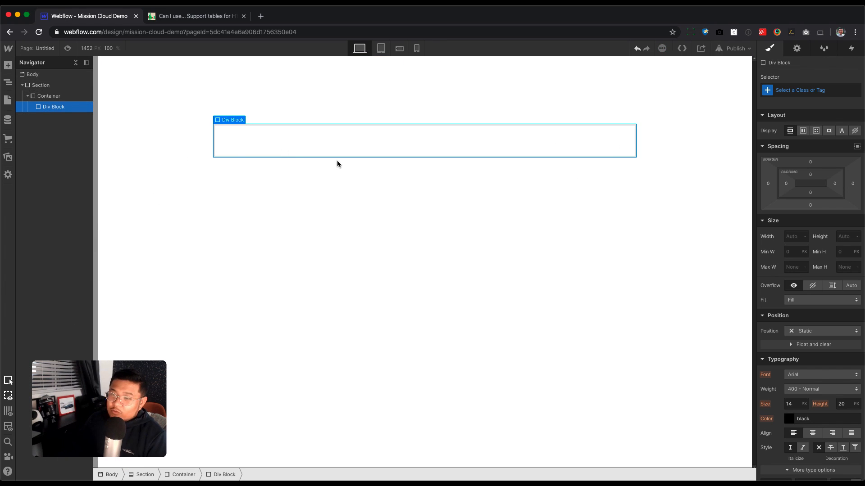
{"action": "type", "text": "flex"}
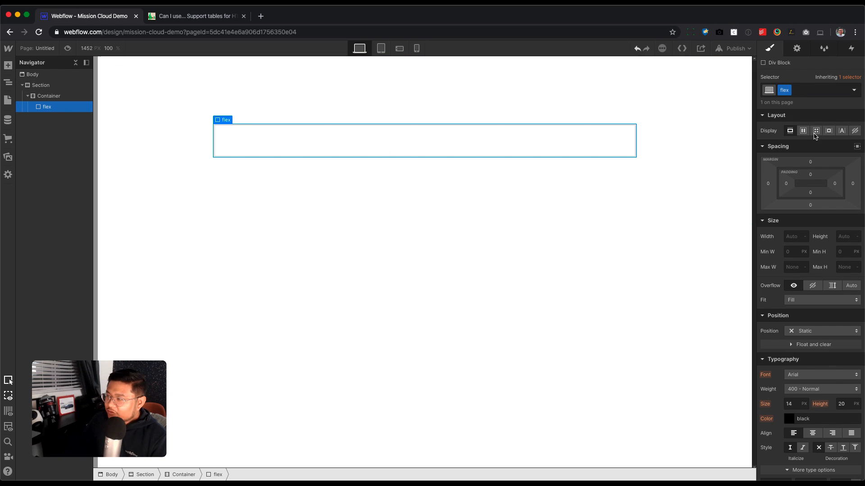
Set the flex block to Display Flex and give the image column a 'right side padding' combo class.
{"action": "left_click", "coordinate": [803, 131]}
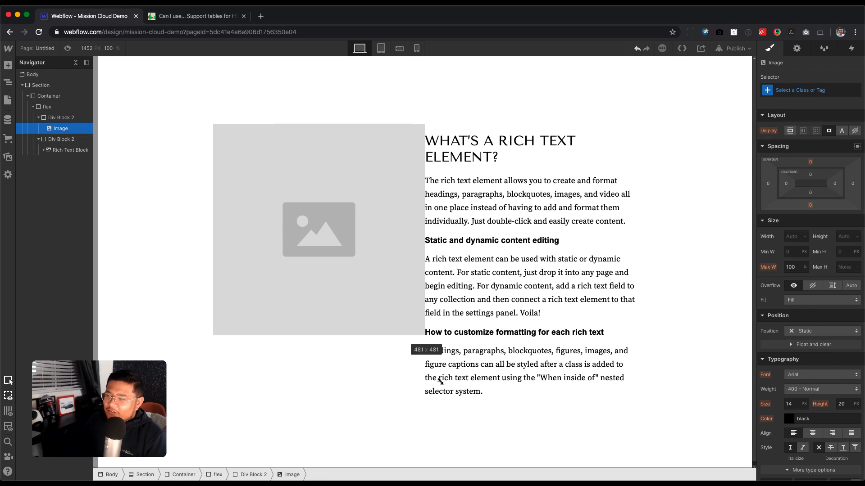
{"action": "left_click", "coordinate": [319, 229]}
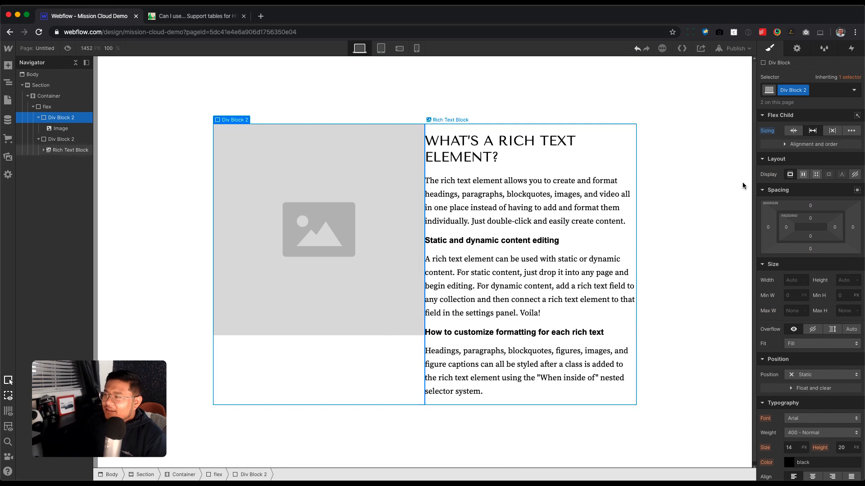
{"action": "left_click", "coordinate": [805, 90]}
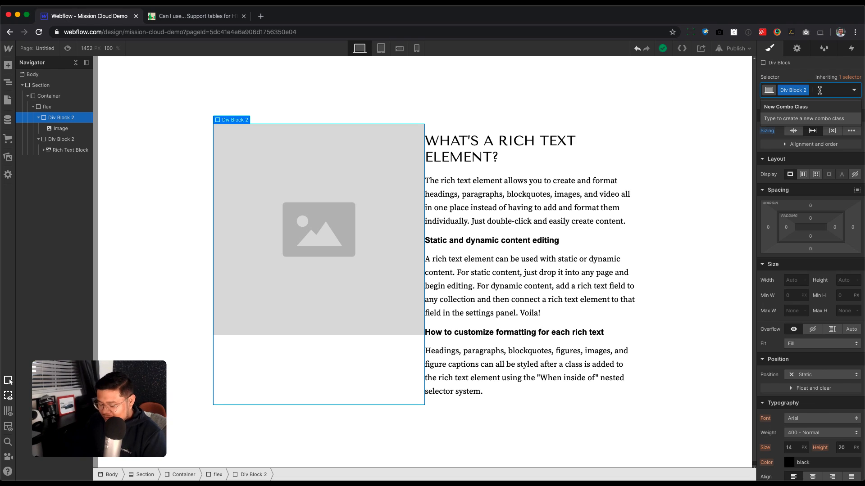
{"action": "type", "text": "right side padding"}
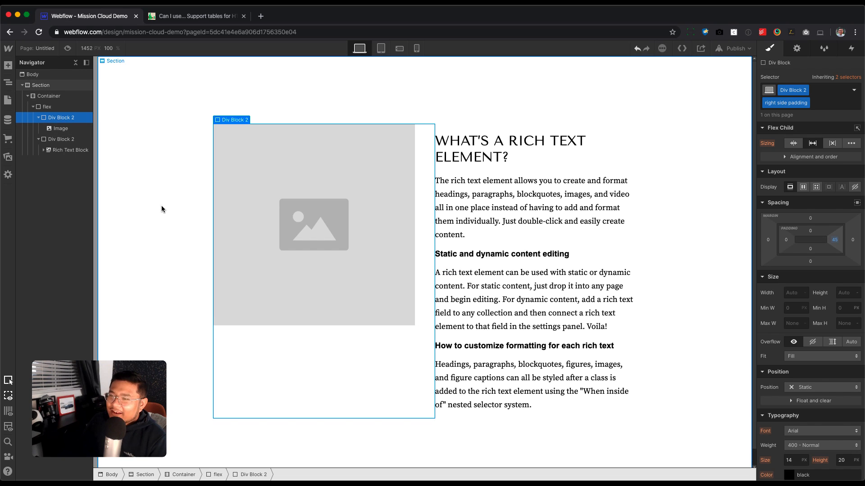
{"action": "left_click", "coordinate": [39, 85]}
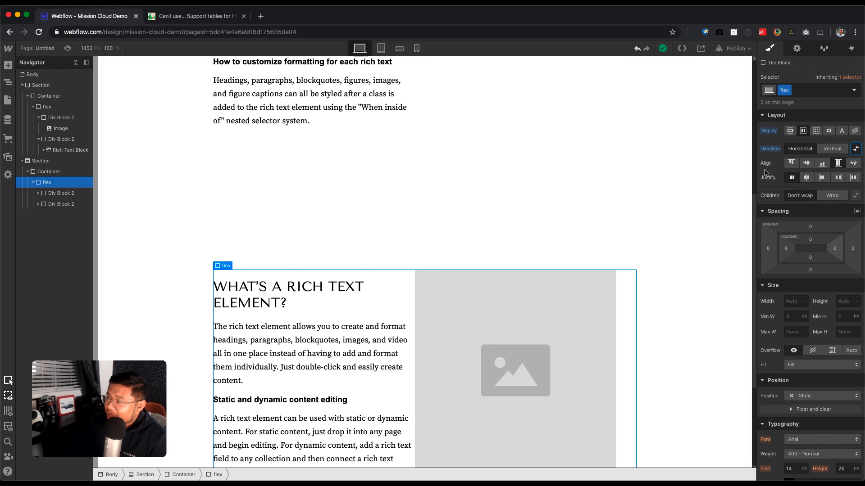
Add a 'flipped' combo class to the second flex block that reverses its row direction.
{"action": "left_click", "coordinate": [816, 90]}
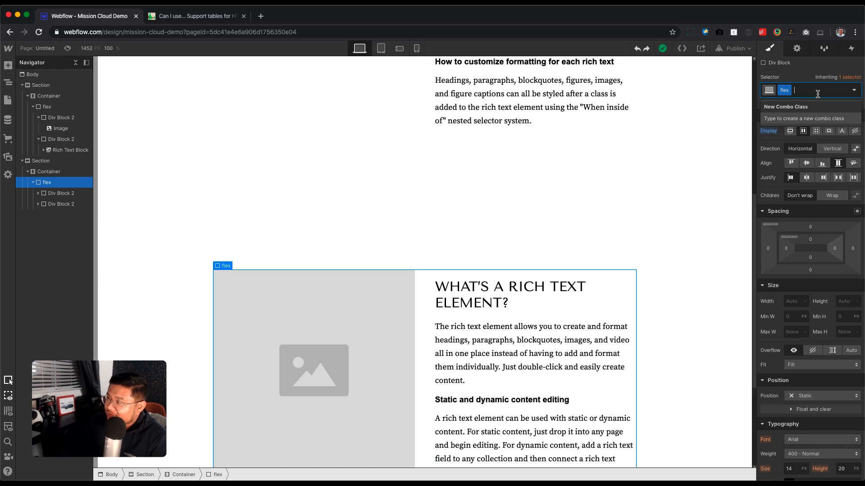
{"action": "type", "text": "flipped"}
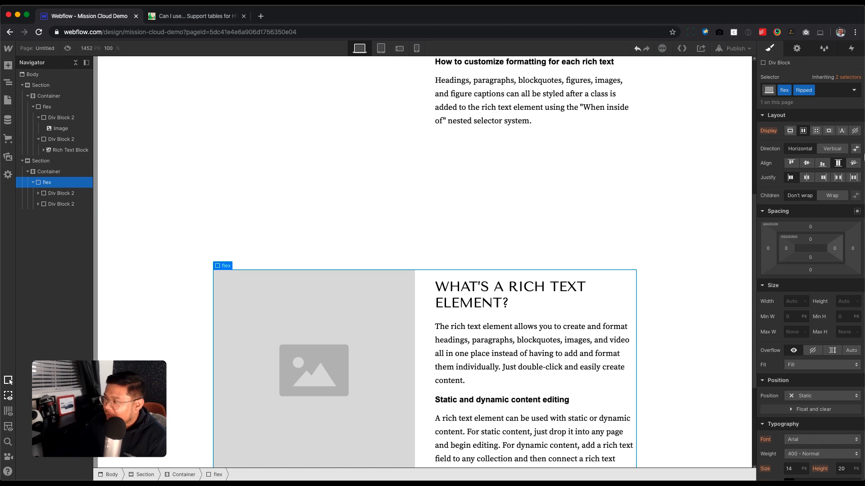
{"action": "left_click", "coordinate": [799, 149]}
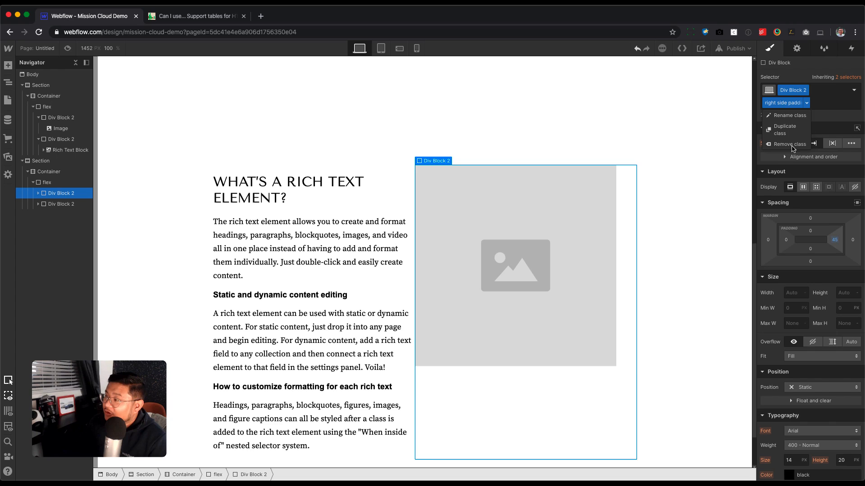
Move the 'right side padding' class from the image column to the text column.
{"action": "left_click", "coordinate": [289, 189]}
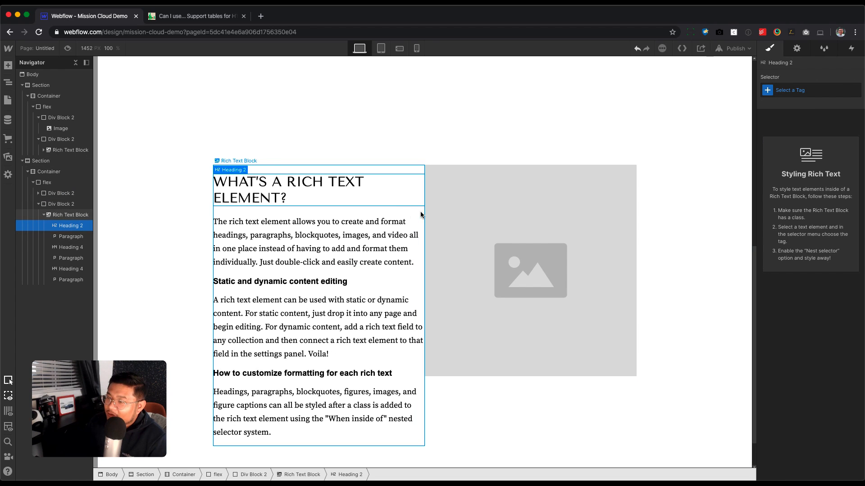
{"action": "left_click", "coordinate": [70, 214]}
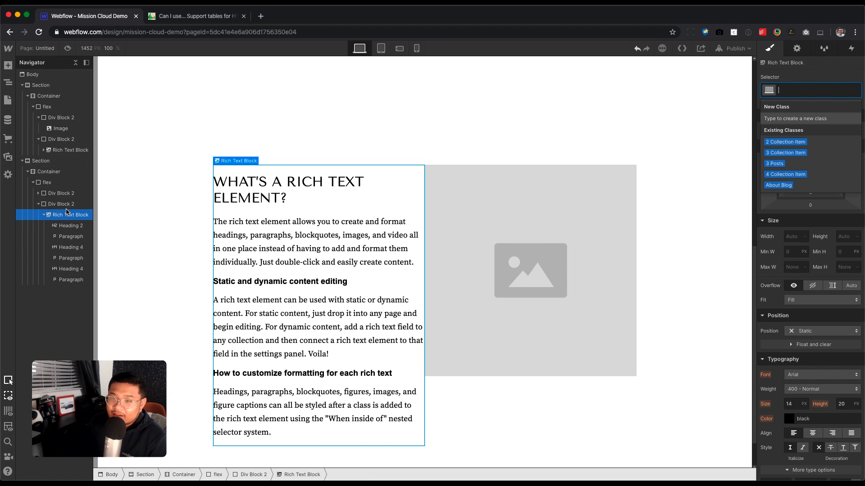
{"action": "left_click", "coordinate": [61, 203]}
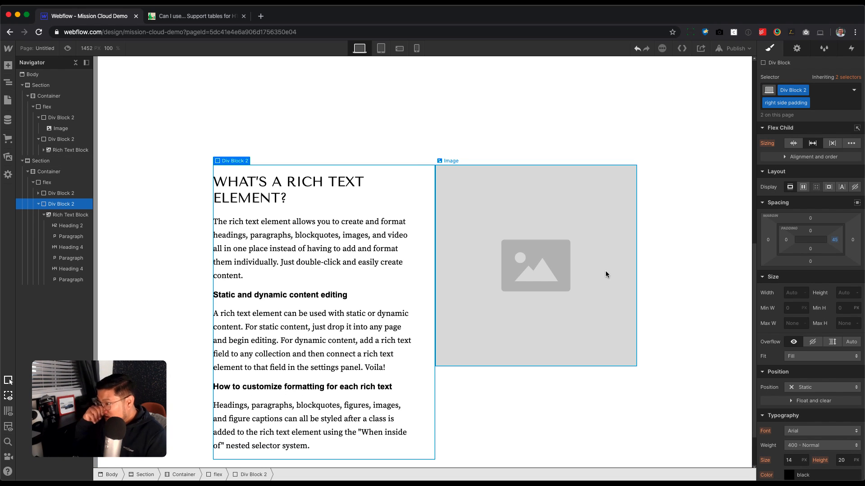
{"action": "mouse_move", "coordinate": [445, 301]}
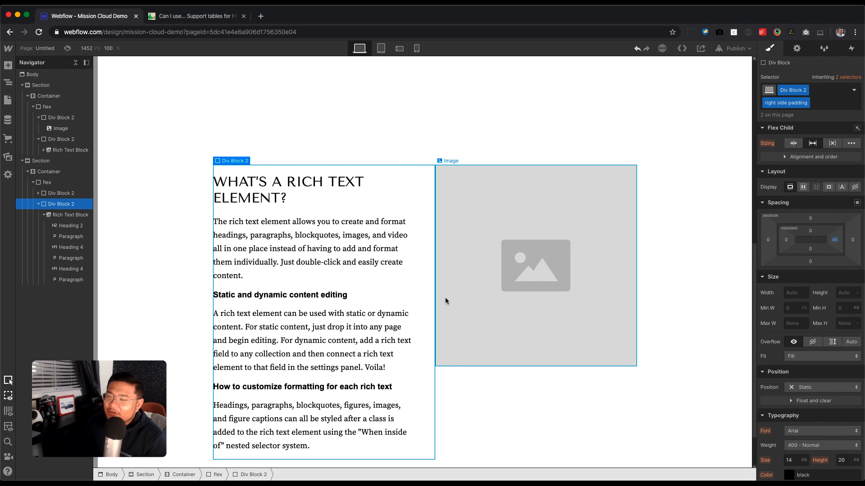
{"action": "scroll", "scroll_direction": "down", "scroll_amount": 3}
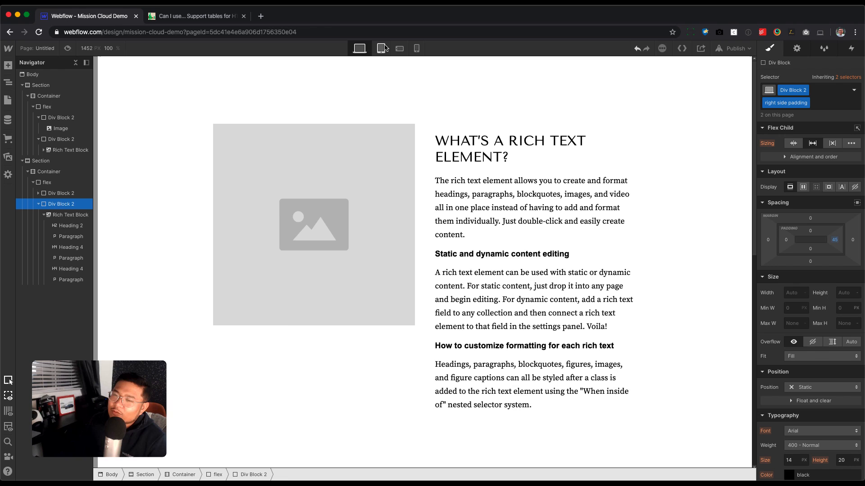
Switch to the Tablet breakpoint and inspect the flex block and both sections in the Navigator.
{"action": "left_click", "coordinate": [382, 48]}
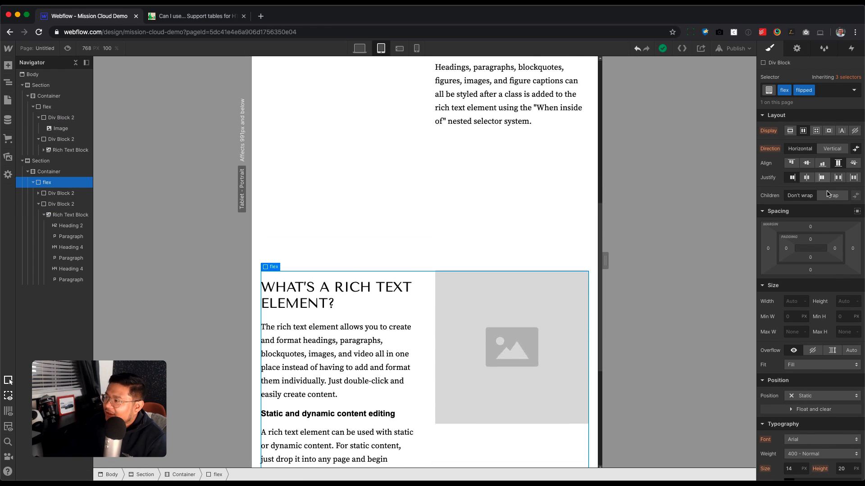
{"action": "scroll", "scroll_direction": "down", "scroll_amount": 3}
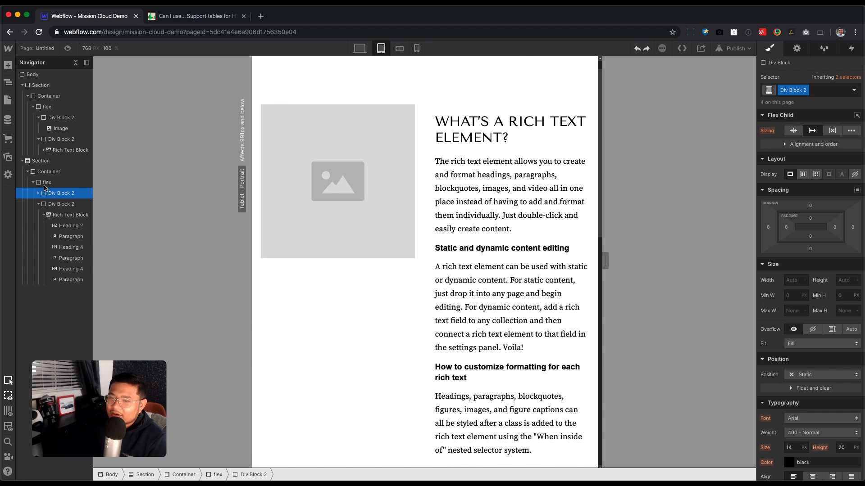
{"action": "left_click", "coordinate": [47, 182]}
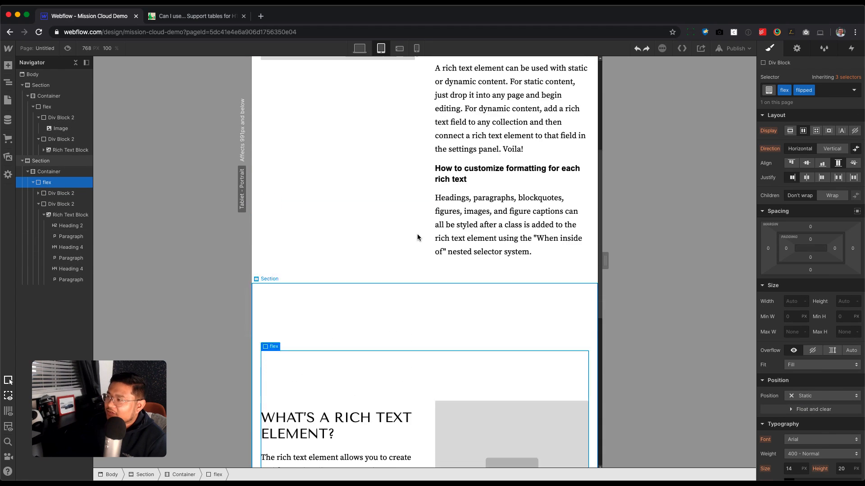
{"action": "scroll", "scroll_direction": "down", "scroll_amount": 3}
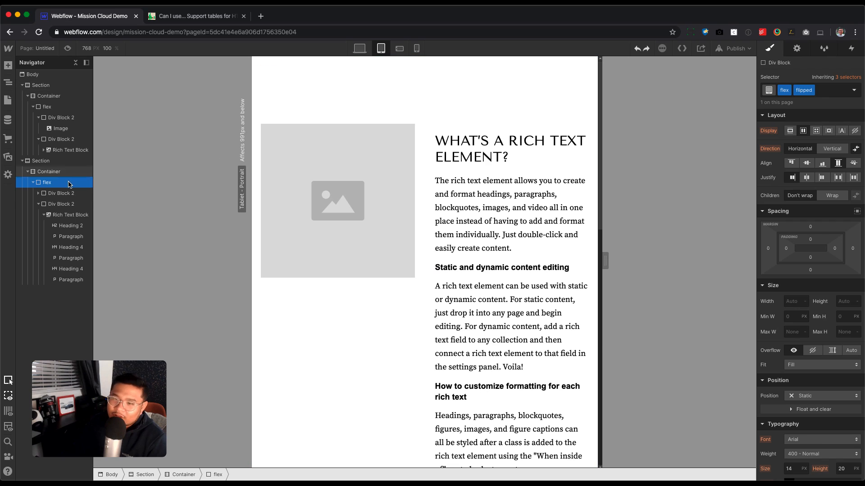
{"action": "mouse_move", "coordinate": [67, 187]}
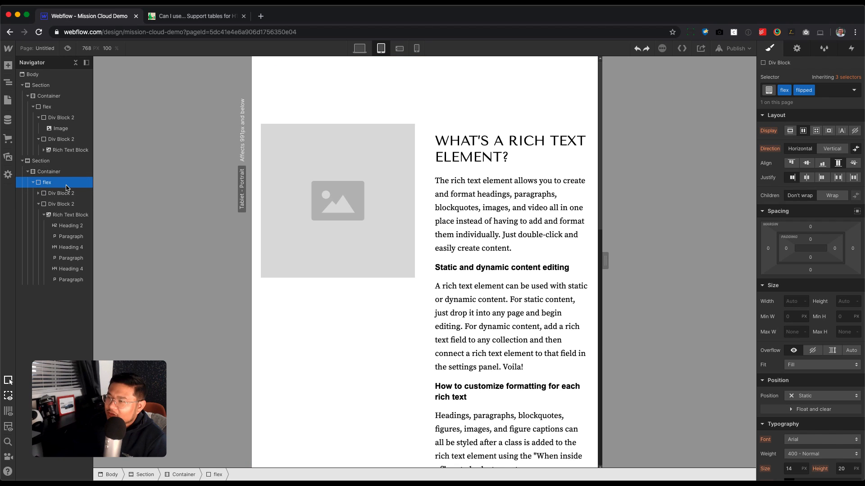
{"action": "left_click", "coordinate": [40, 85]}
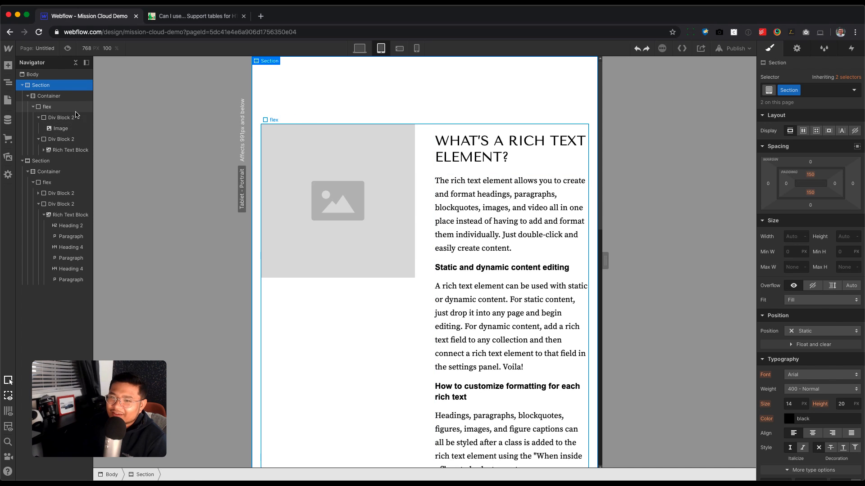
{"action": "left_click", "coordinate": [47, 106]}
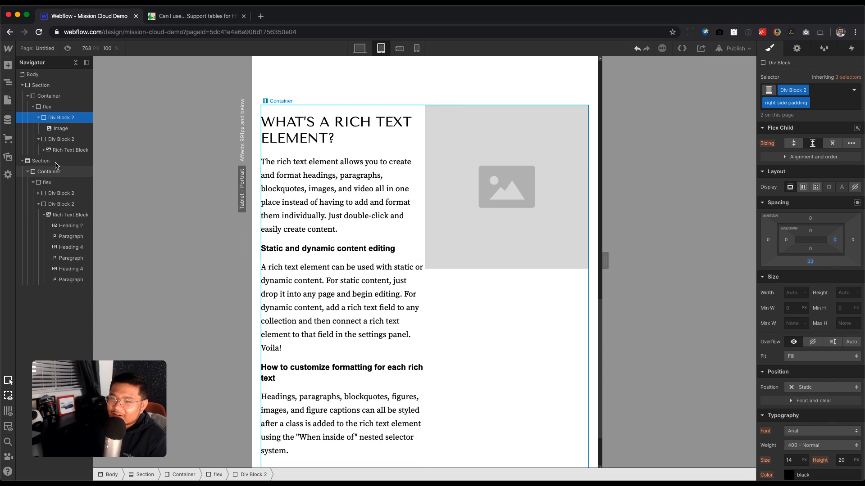
{"action": "left_click", "coordinate": [47, 182]}
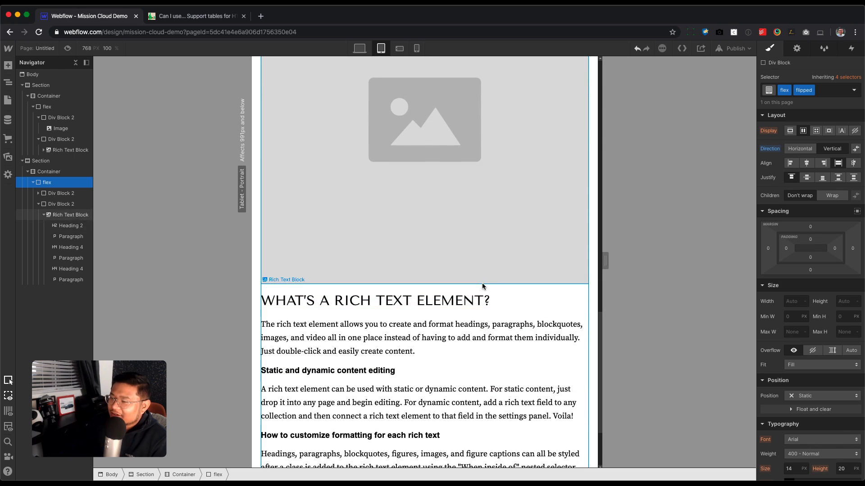
Give the text column below the image a 'top margin' combo class with about 58px top margin.
{"action": "left_click", "coordinate": [70, 225]}
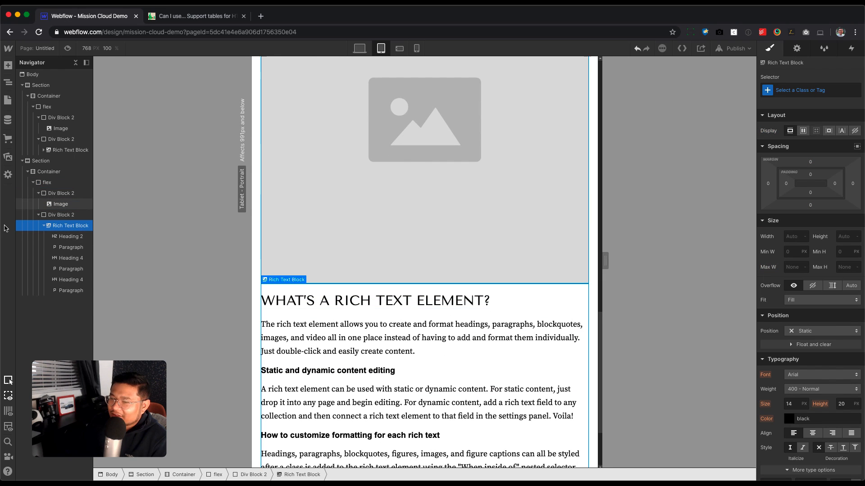
{"action": "left_click", "coordinate": [70, 215]}
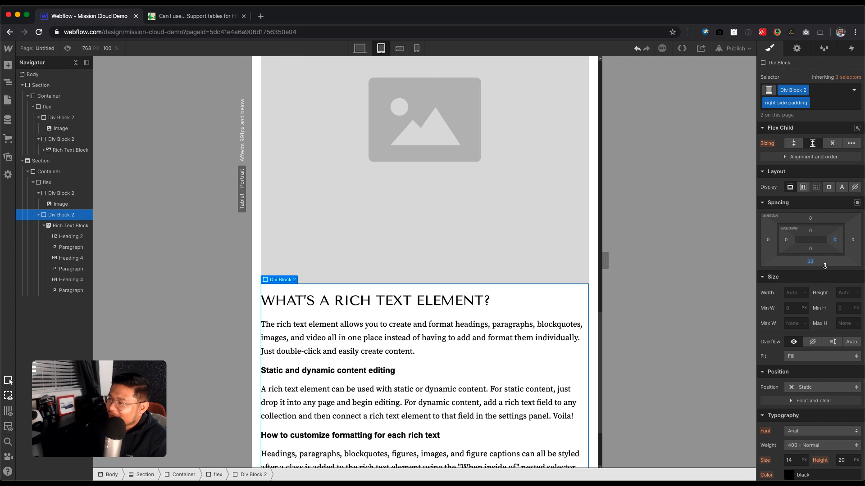
{"action": "mouse_move", "coordinate": [446, 331]}
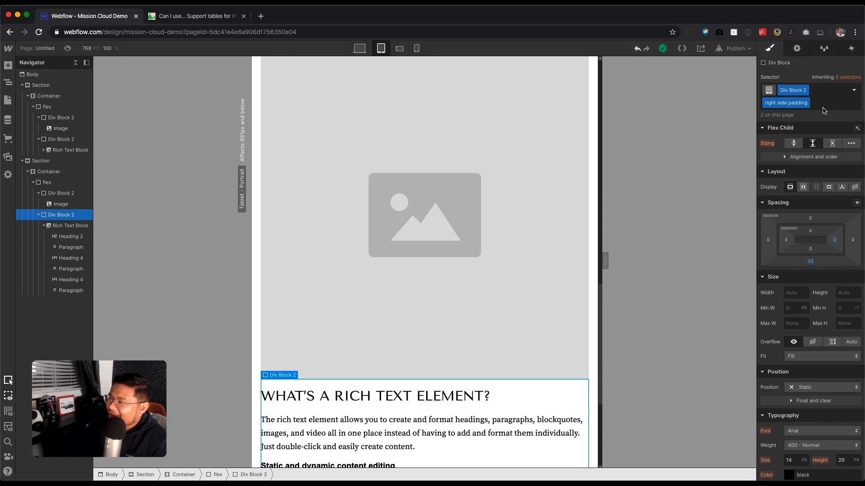
{"action": "type", "text": "top pad"}
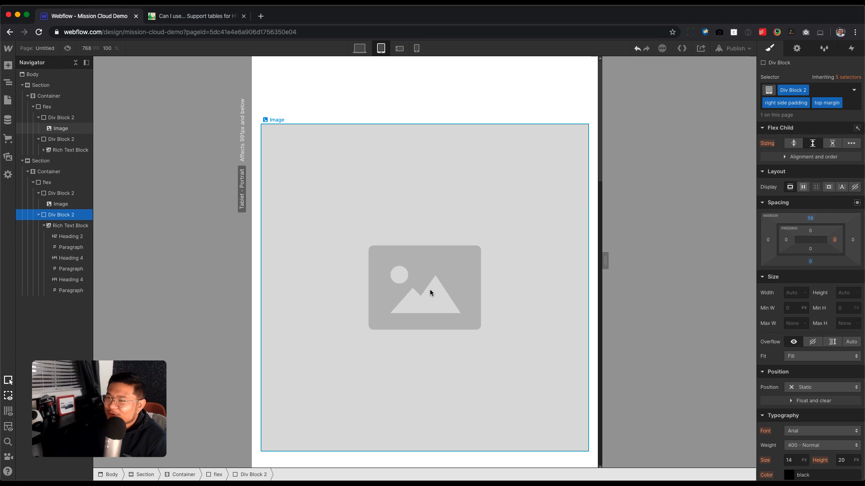
{"action": "mouse_move", "coordinate": [341, 263]}
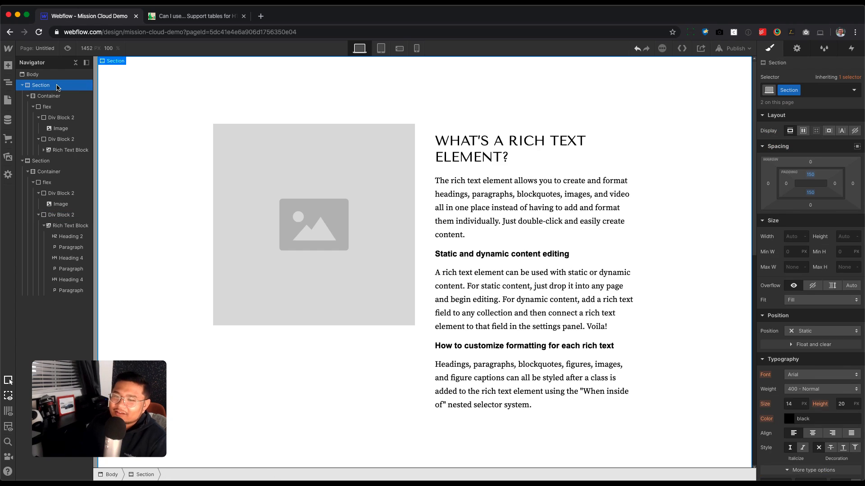
Add Section 2 with 150px top and bottom padding and place a Container inside it.
{"action": "left_click", "coordinate": [8, 66]}
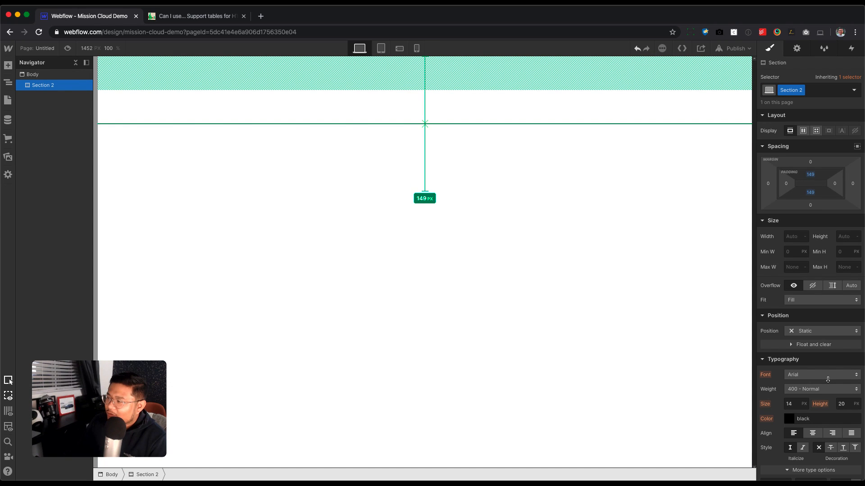
{"action": "type", "text": "cont"}
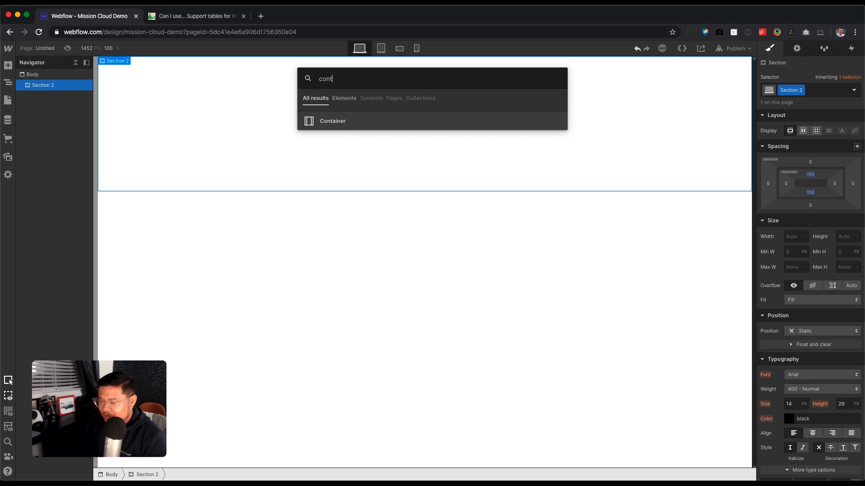
{"action": "left_click", "coordinate": [332, 121]}
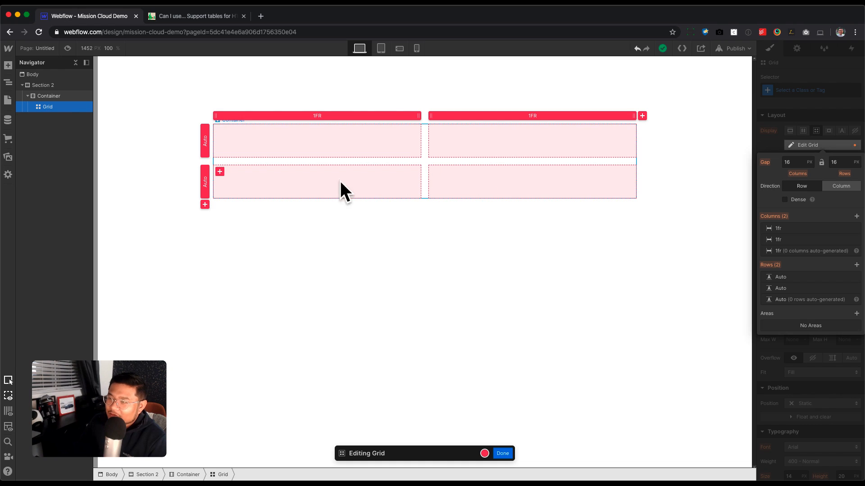
Delete the grid's second row and add an image set to 100% width.
{"action": "left_click", "coordinate": [781, 288]}
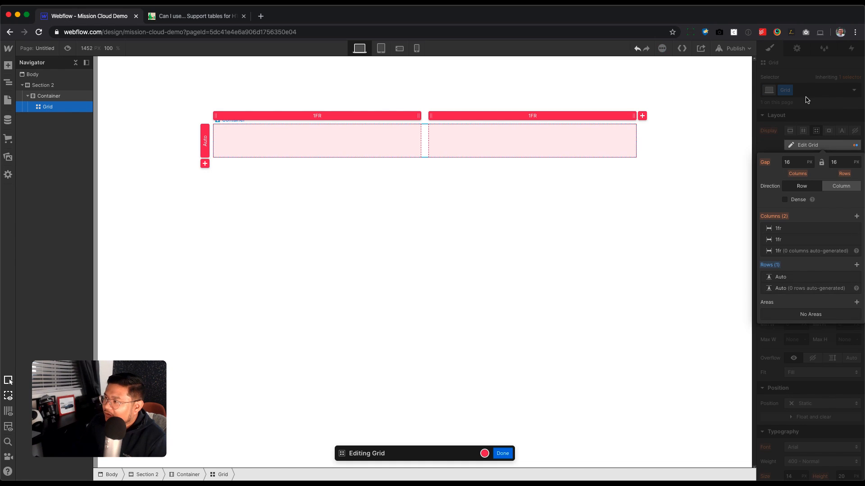
{"action": "left_click", "coordinate": [502, 453]}
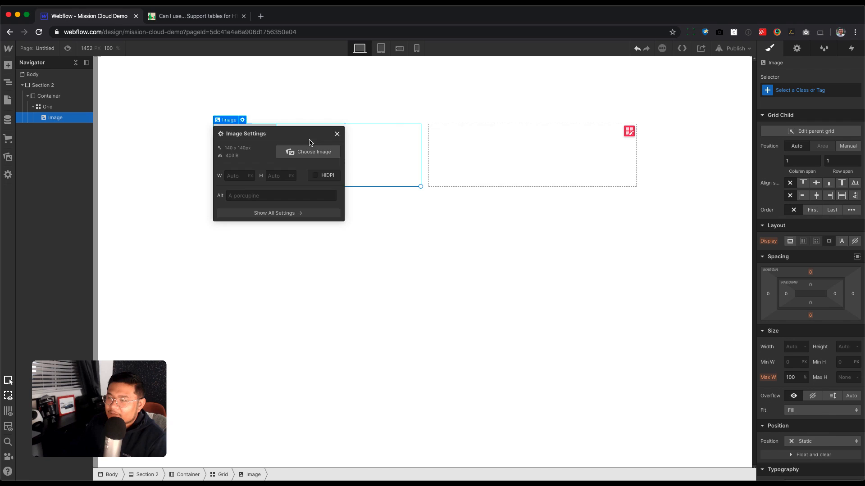
{"action": "left_click", "coordinate": [337, 134]}
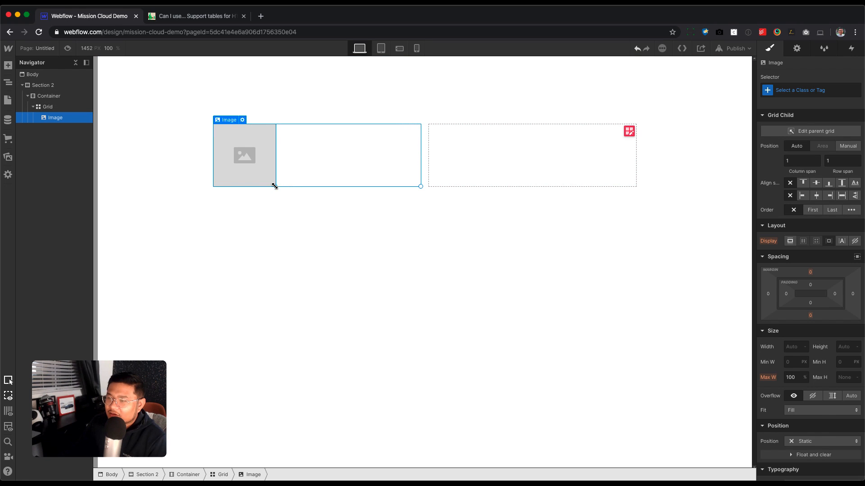
{"action": "left_click", "coordinate": [792, 346]}
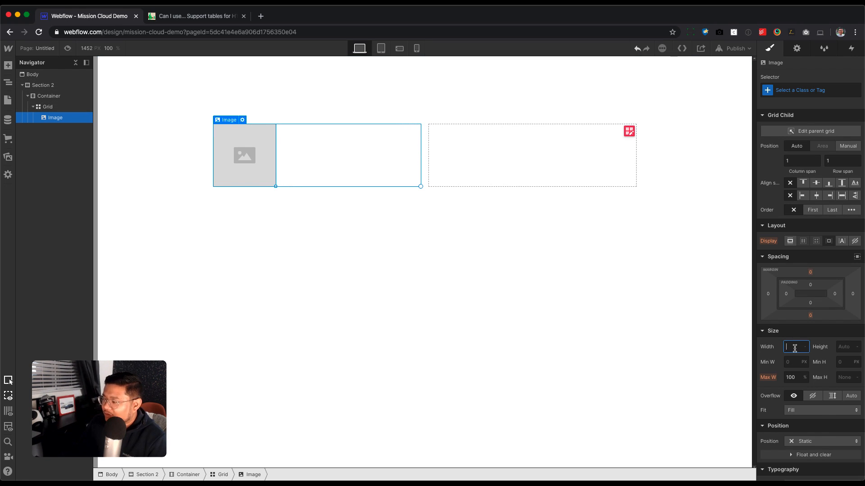
{"action": "type", "text": "100"}
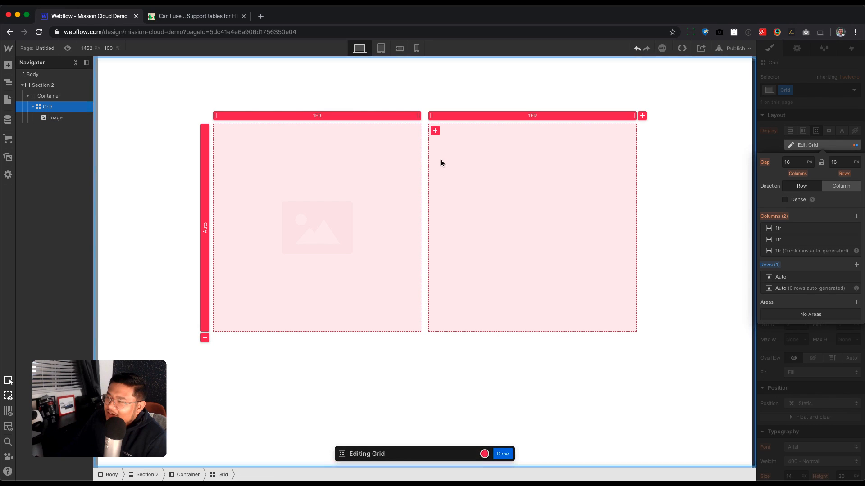
Adjust the grid's column gap to about 39px and finish editing the grid.
{"action": "left_click_drag", "start_coordinate": [420, 160], "coordinate": [435, 160]}
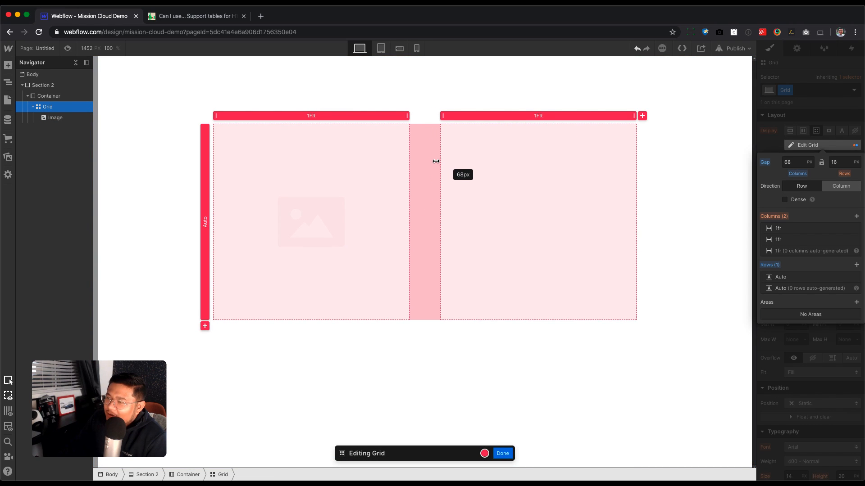
{"action": "left_click_drag", "start_coordinate": [435, 162], "coordinate": [425, 161]}
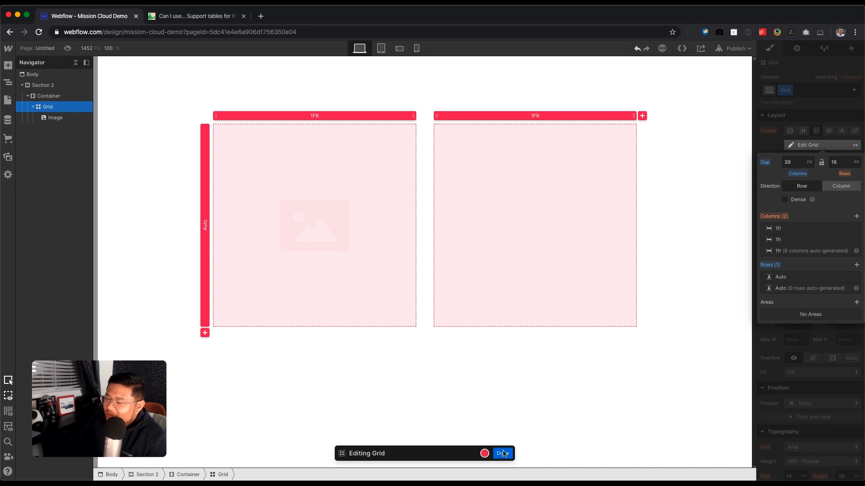
{"action": "left_click", "coordinate": [501, 453]}
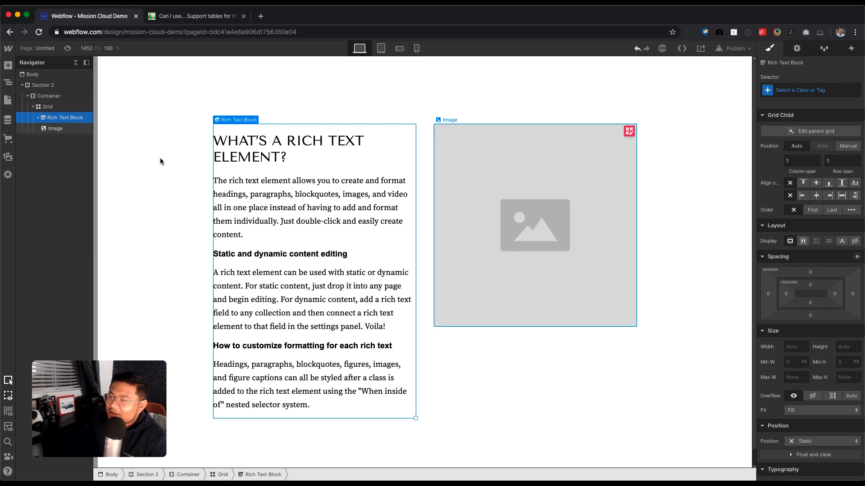
Reorder the Image ahead of the Rich Text Block in the grid, then select Body.
{"action": "left_click", "coordinate": [65, 129]}
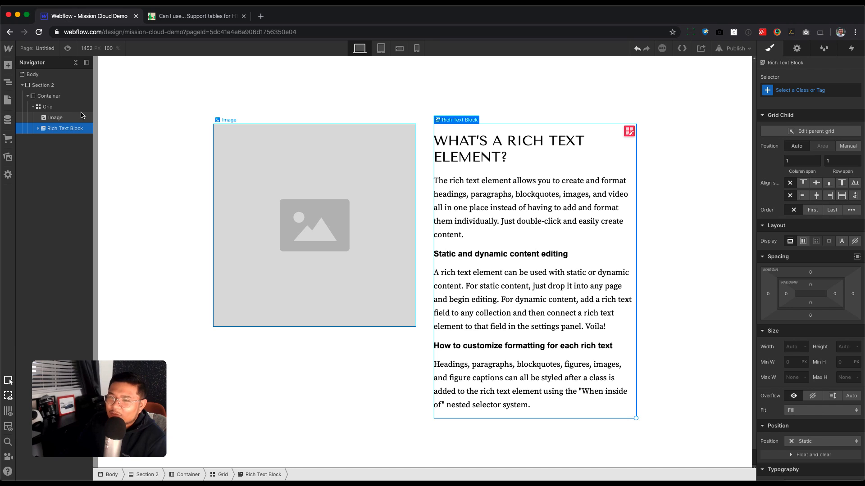
{"action": "left_click", "coordinate": [32, 74]}
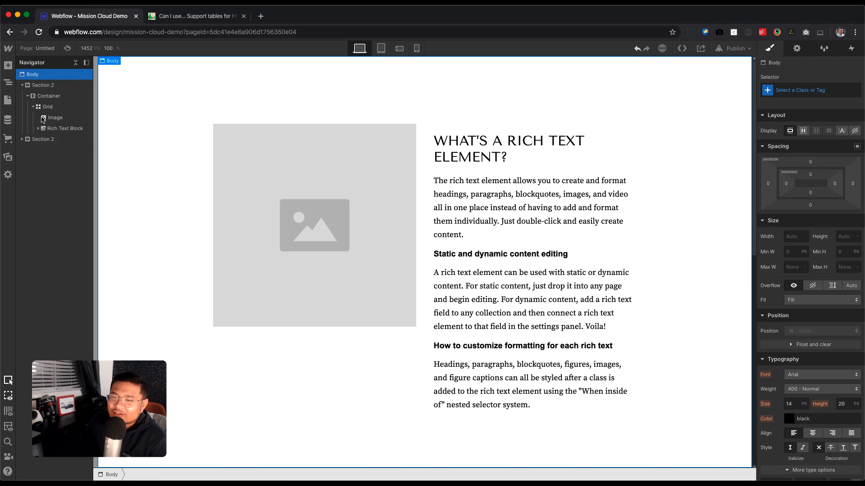
Expand the copied Section 2's grid and move its Rich Text Block above the Image.
{"action": "left_click", "coordinate": [43, 139]}
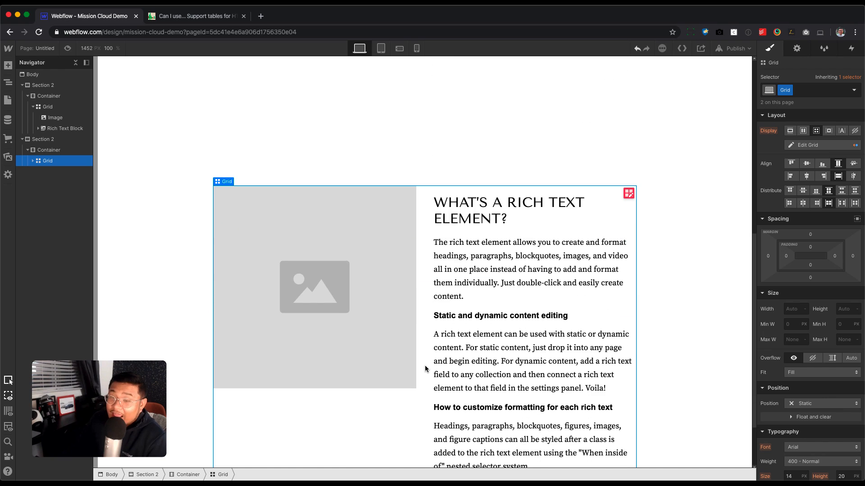
{"action": "left_click", "coordinate": [30, 160]}
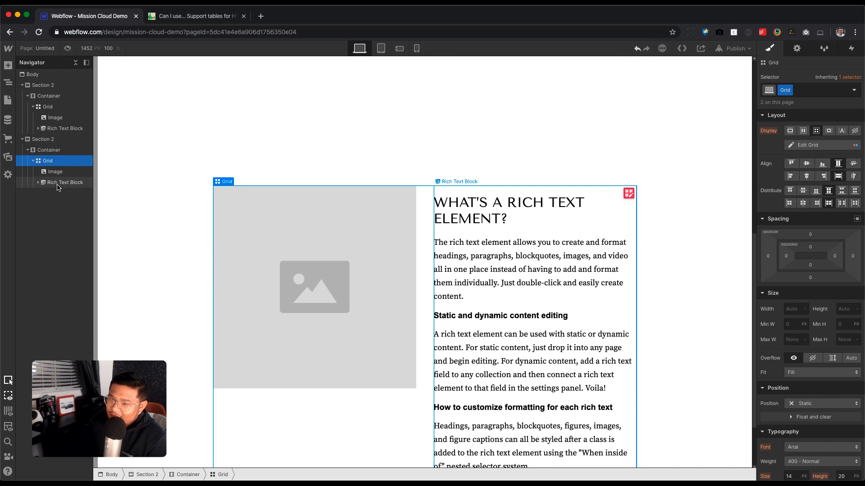
{"action": "left_click", "coordinate": [68, 172]}
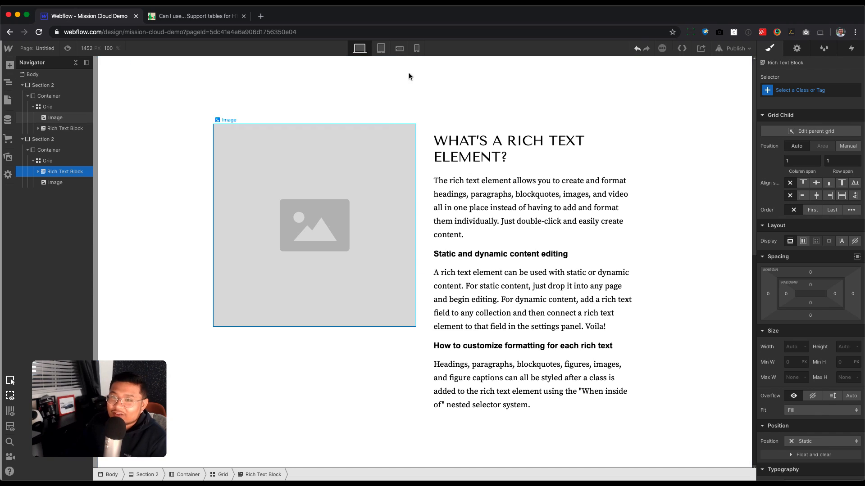
At tablet width, delete the grid's second 1fr column so items stack in one column.
{"action": "left_click", "coordinate": [380, 49]}
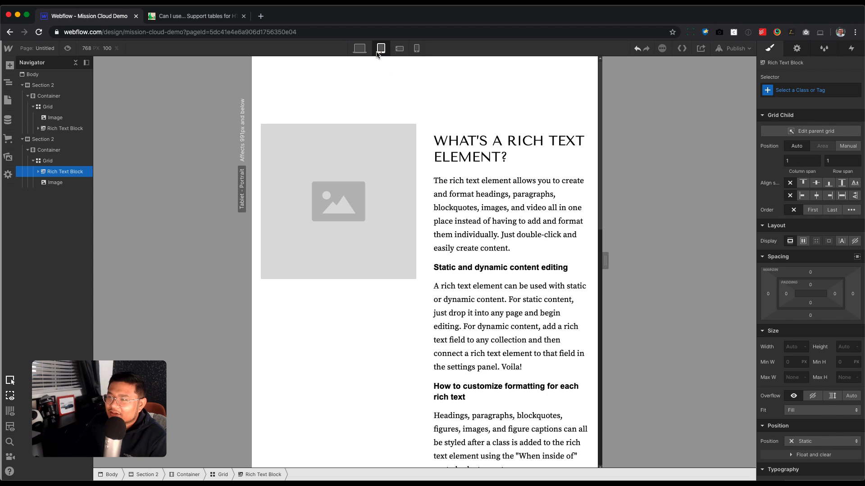
{"action": "left_click", "coordinate": [48, 106]}
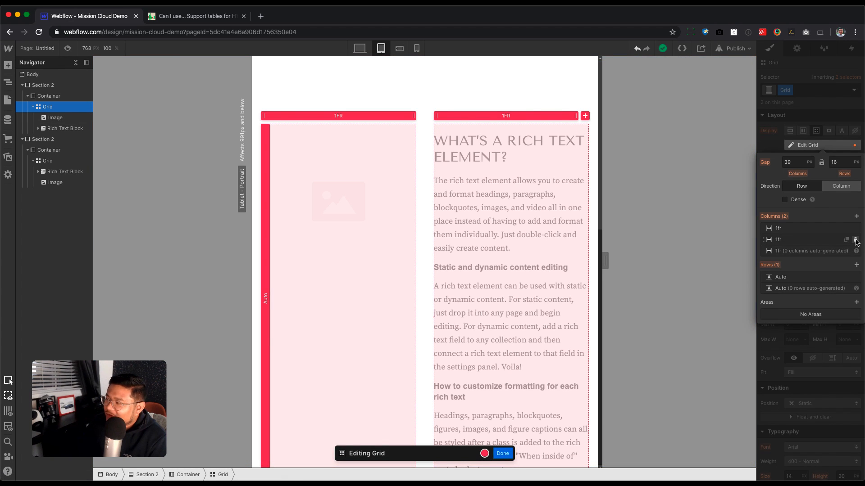
{"action": "left_click", "coordinate": [855, 239]}
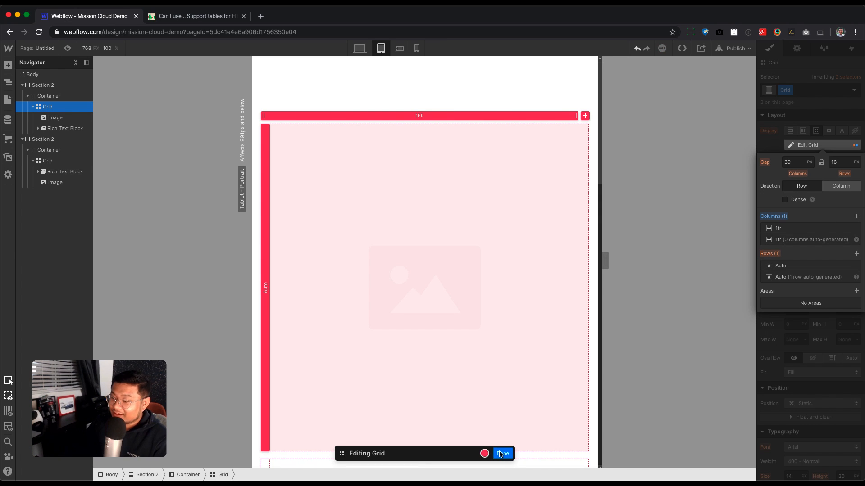
{"action": "left_click", "coordinate": [500, 454]}
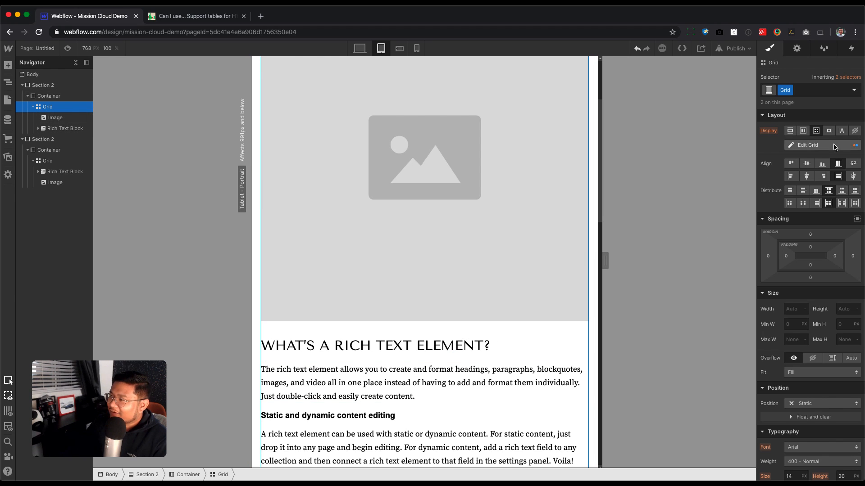
Increase the grid's row gap to add space between the image and text.
{"action": "left_click", "coordinate": [807, 145]}
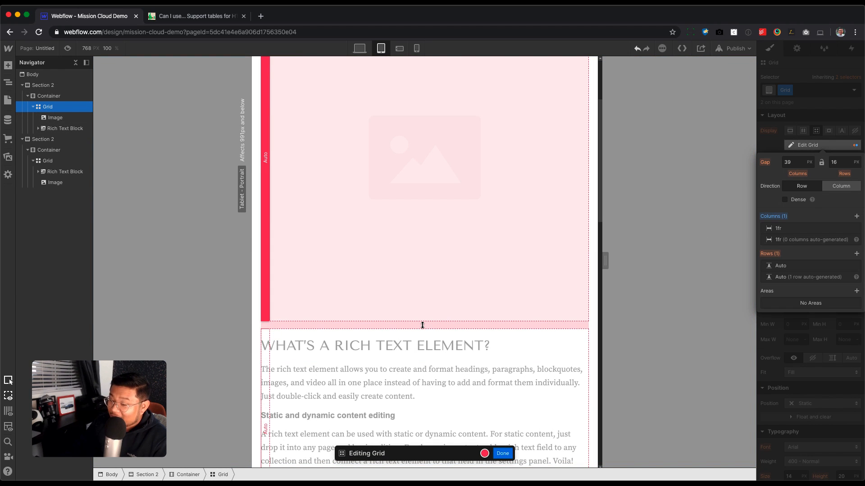
{"action": "left_click_drag", "start_coordinate": [422, 325], "coordinate": [429, 338]}
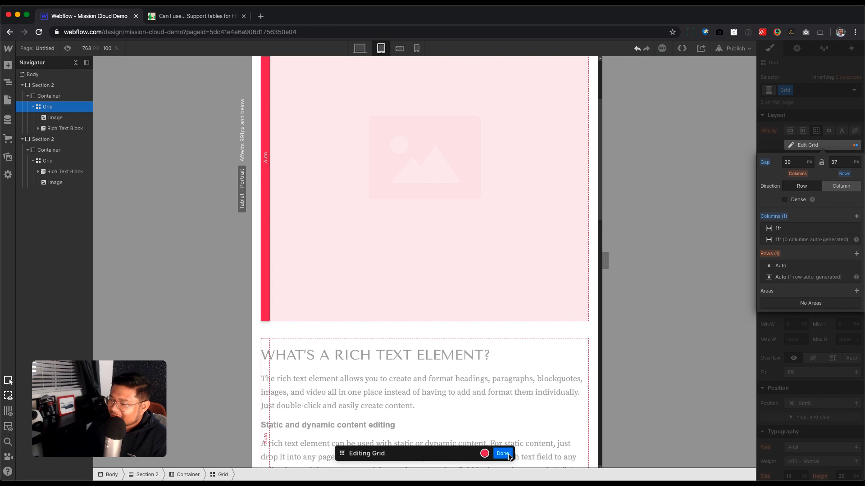
{"action": "left_click", "coordinate": [501, 453]}
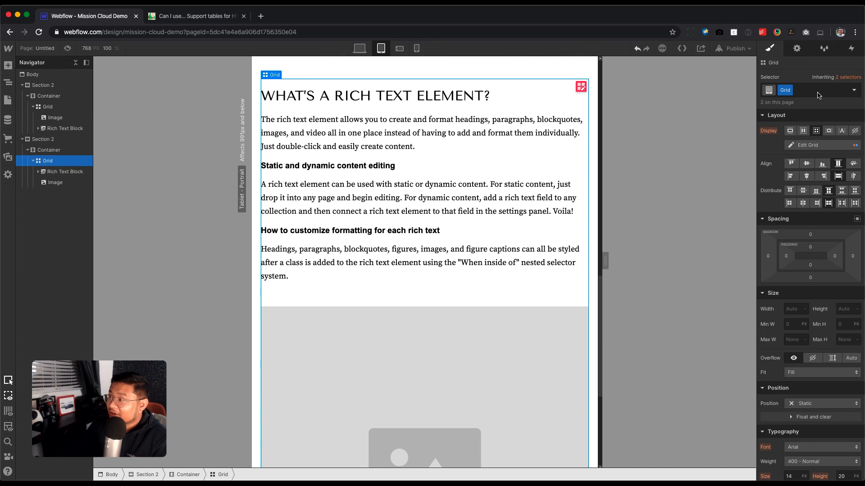
Enter 'flipped', then select Section 2's rich text block and enter 'rt' in its selector.
{"action": "type", "text": "flipped"}
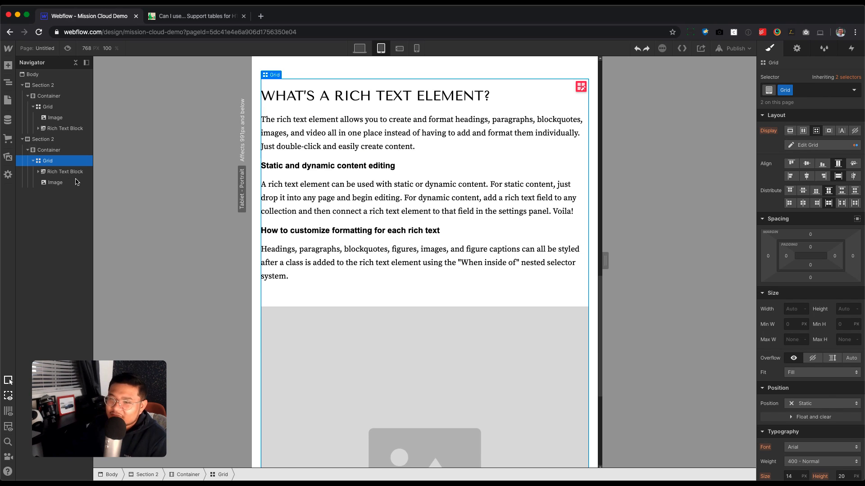
{"action": "left_click", "coordinate": [65, 172]}
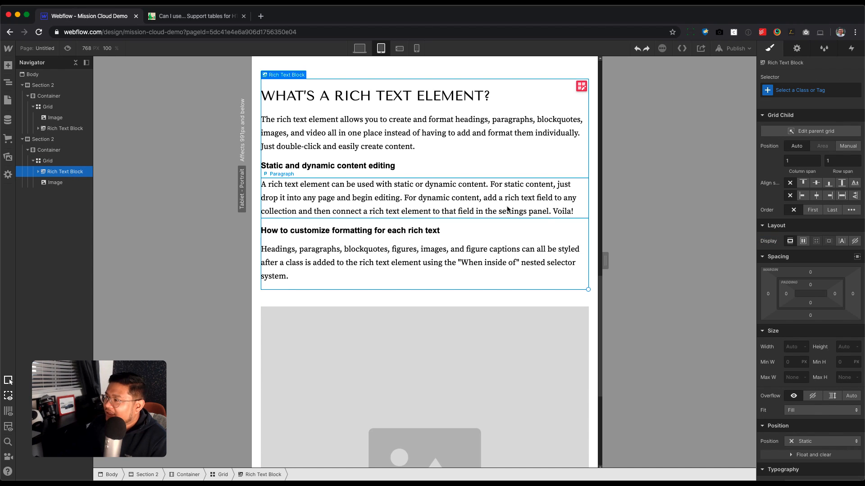
{"action": "left_click", "coordinate": [805, 90]}
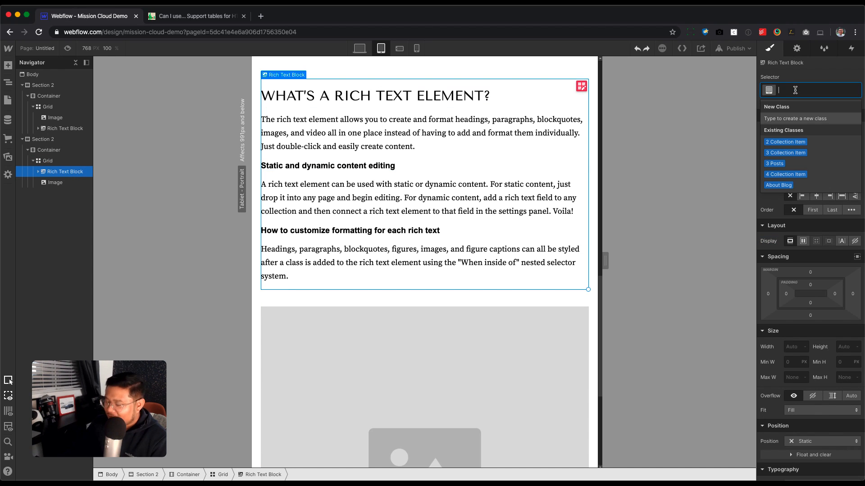
{"action": "type", "text": "rt"}
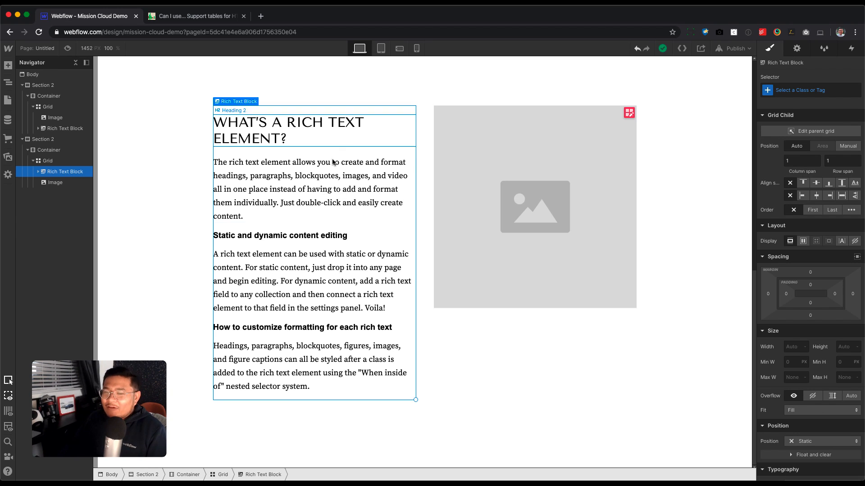
{"action": "mouse_move", "coordinate": [353, 198]}
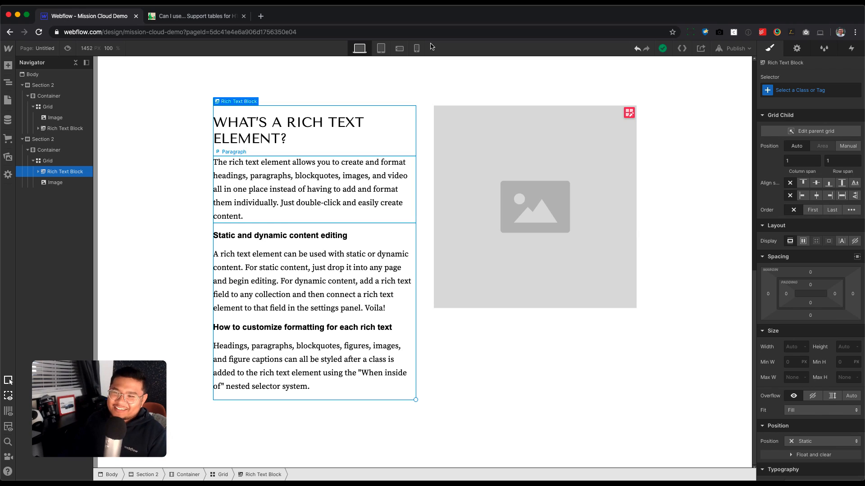
Review the Can I use CSS Grid Layout table showing about 93% global support.
{"action": "left_click", "coordinate": [194, 17]}
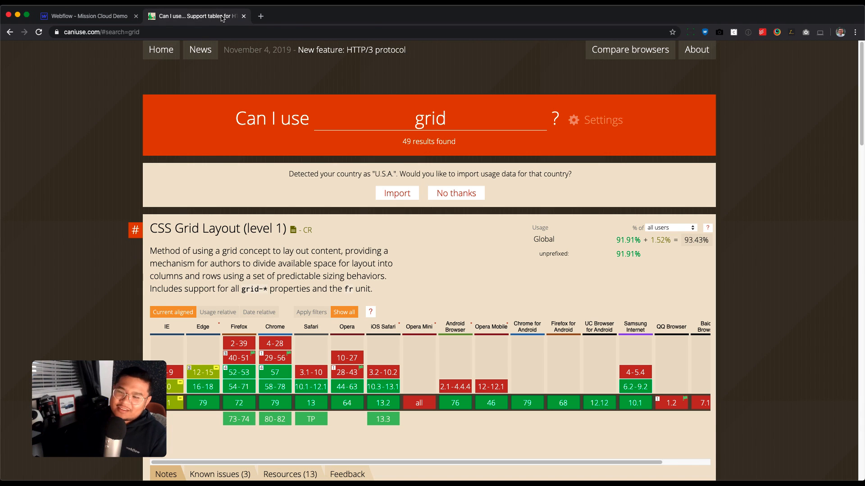
{"action": "scroll", "scroll_direction": "down", "scroll_amount": 3}
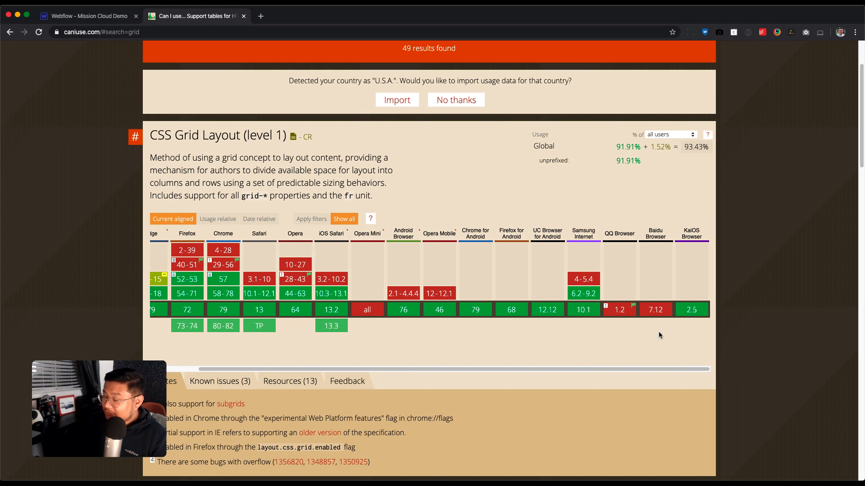
{"action": "mouse_move", "coordinate": [683, 346]}
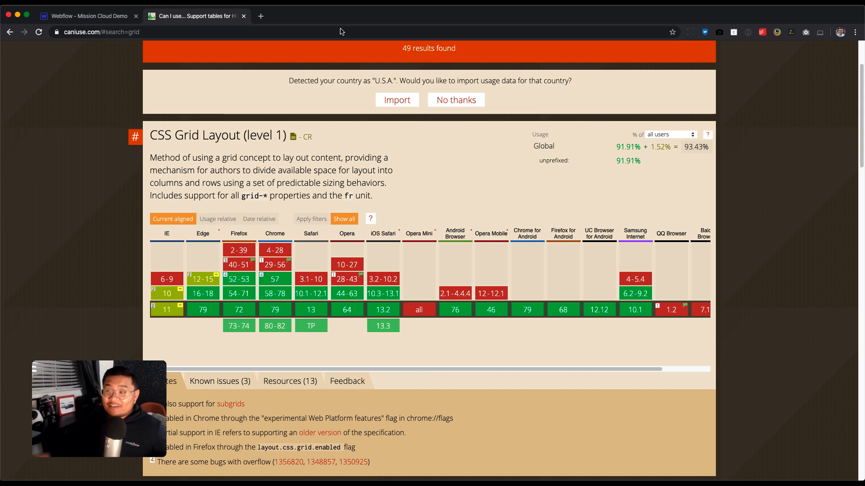
Search Google in a new tab for 'webflow flexbox update'.
{"action": "left_click", "coordinate": [260, 16]}
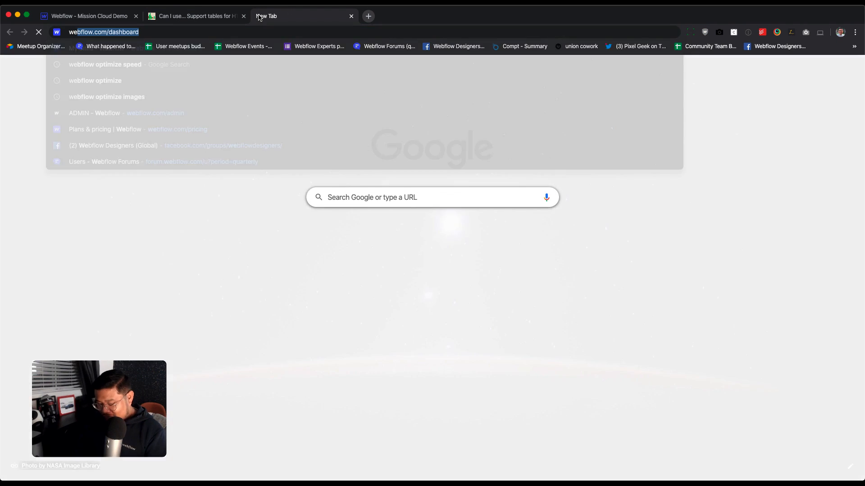
{"action": "type", "text": "webflow f"}
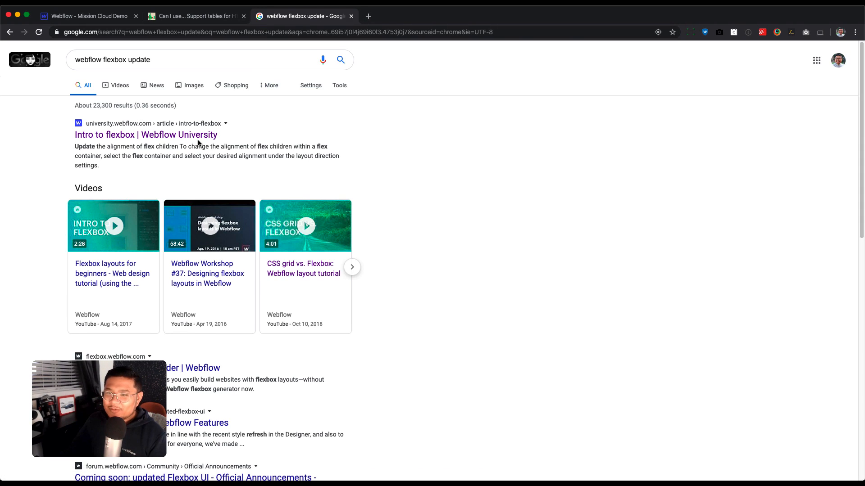
{"action": "scroll", "scroll_direction": "down", "scroll_amount": 3}
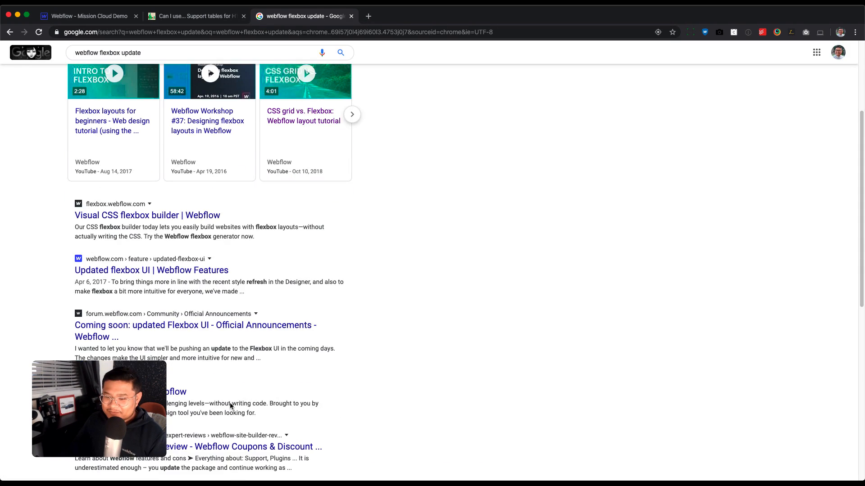
{"action": "mouse_move", "coordinate": [82, 289]}
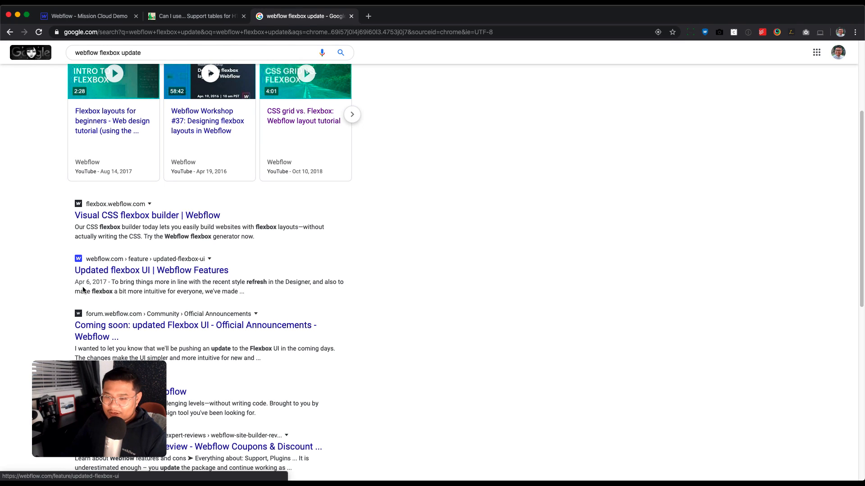
Skim Webflow's 'Updated flexbox UI' article, then return to the Can I use grid table.
{"action": "left_click", "coordinate": [151, 271]}
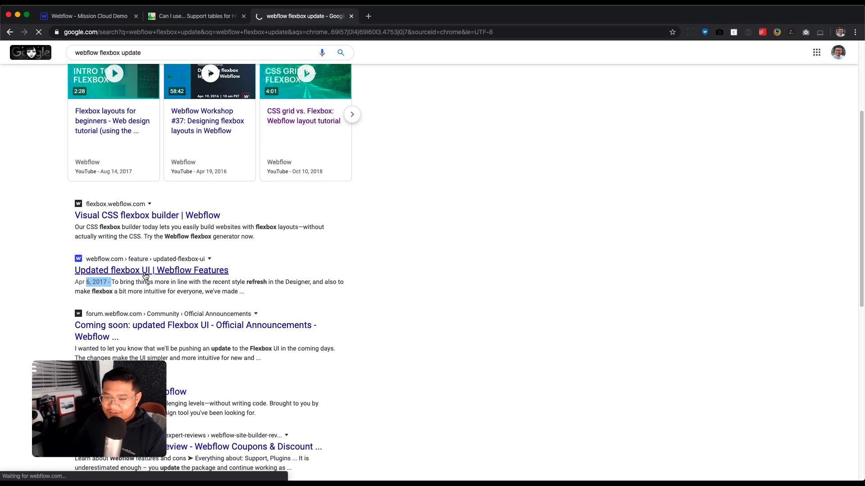
{"action": "left_click", "coordinate": [150, 270]}
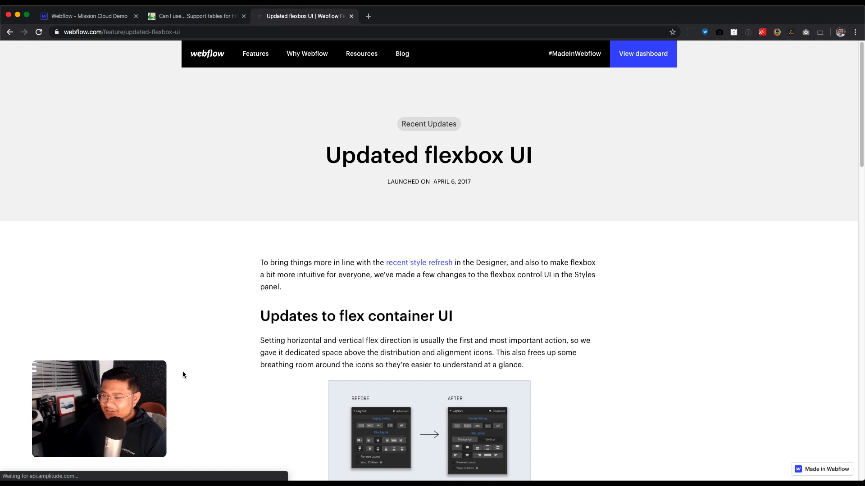
{"action": "scroll", "scroll_direction": "down", "scroll_amount": 3}
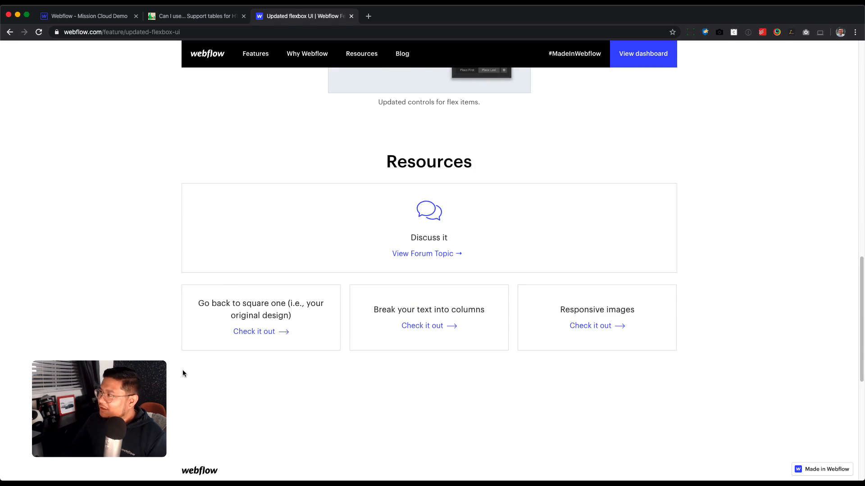
{"action": "scroll", "scroll_direction": "up", "scroll_amount": 3}
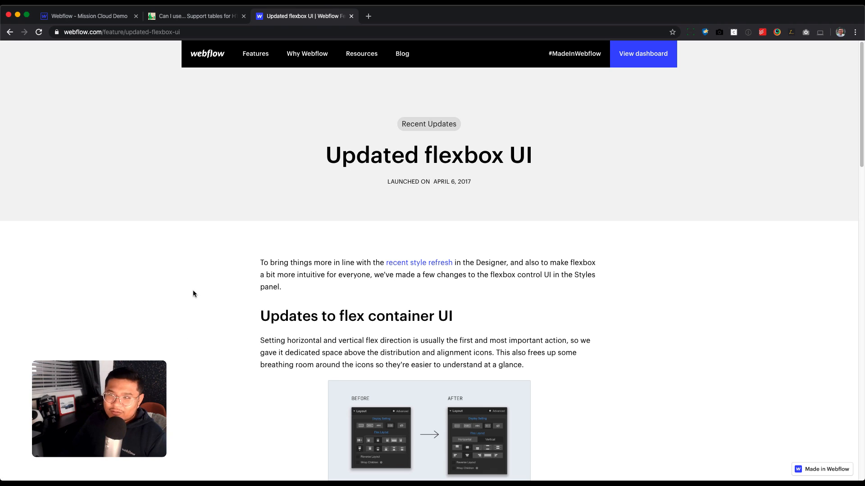
{"action": "left_click", "coordinate": [351, 15]}
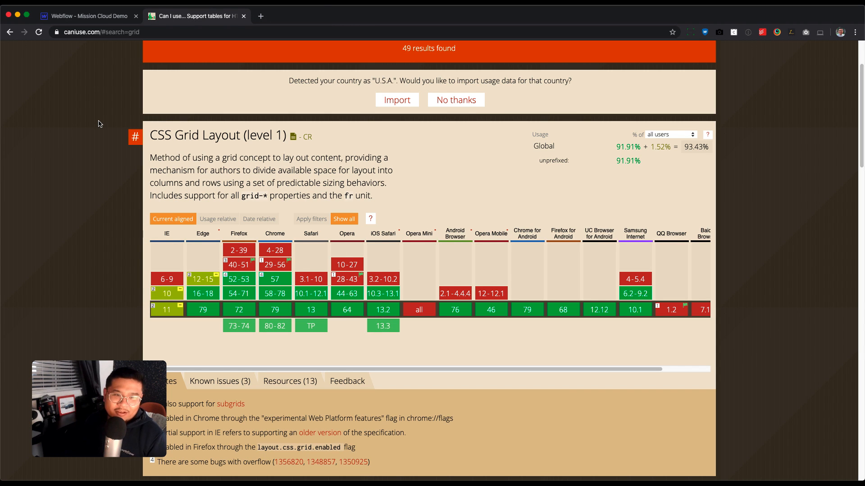